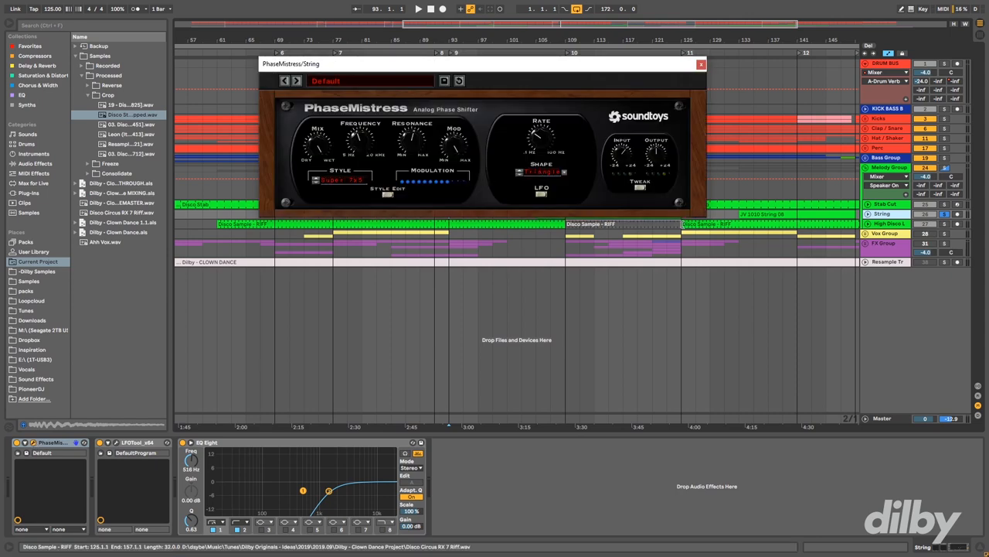
left_click(15, 442)
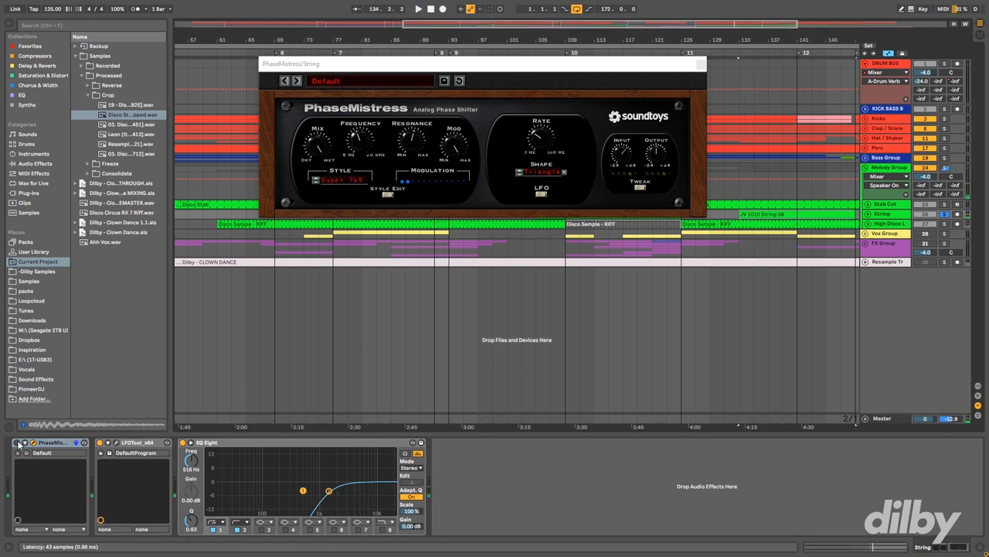
left_click(417, 10)
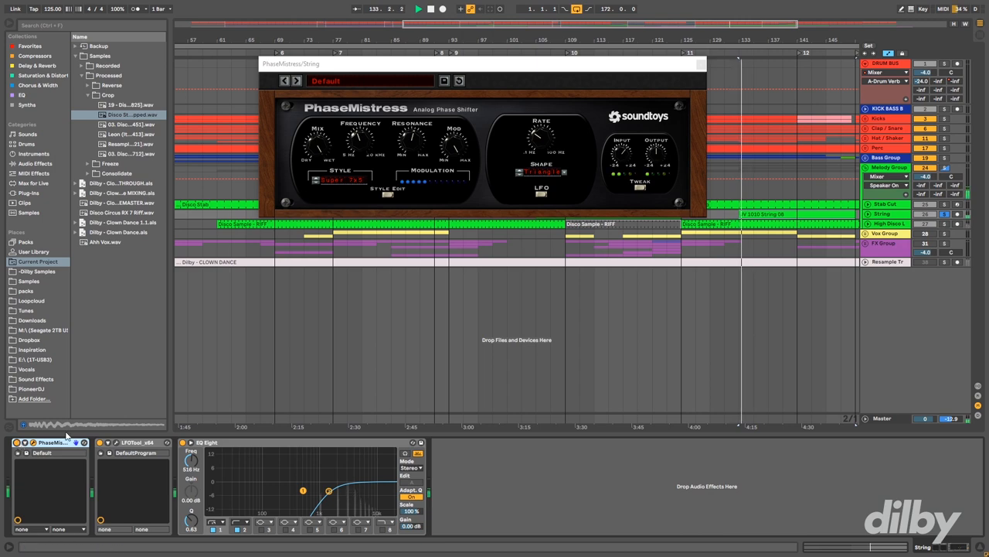